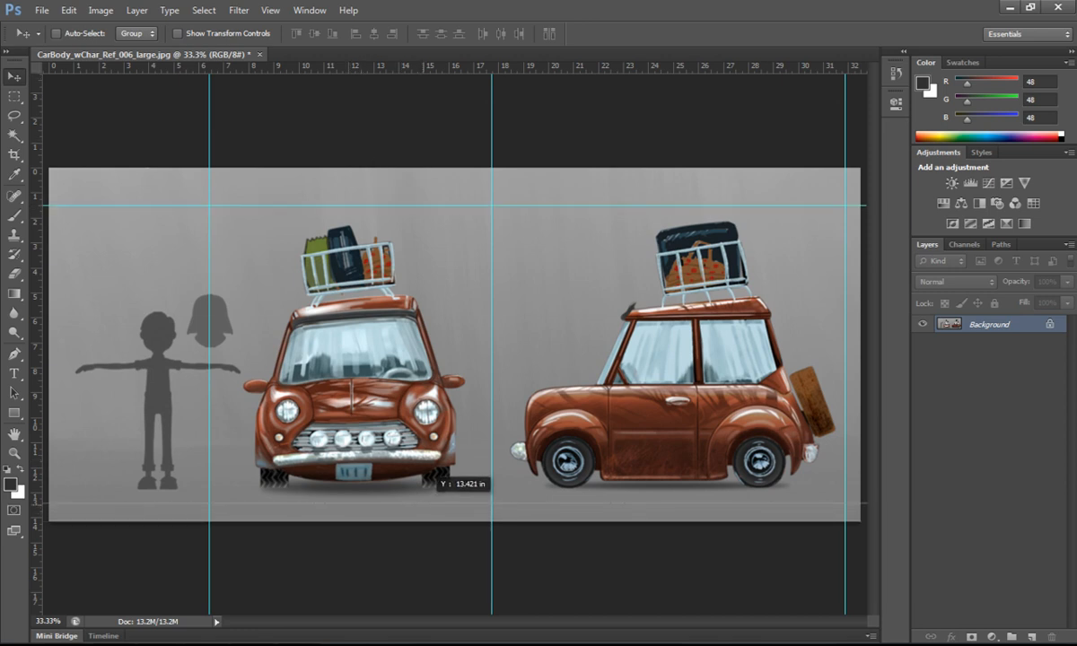
- Select the car's front view to copy into a new 1131×1191 clipboard-sized document
click(11, 102)
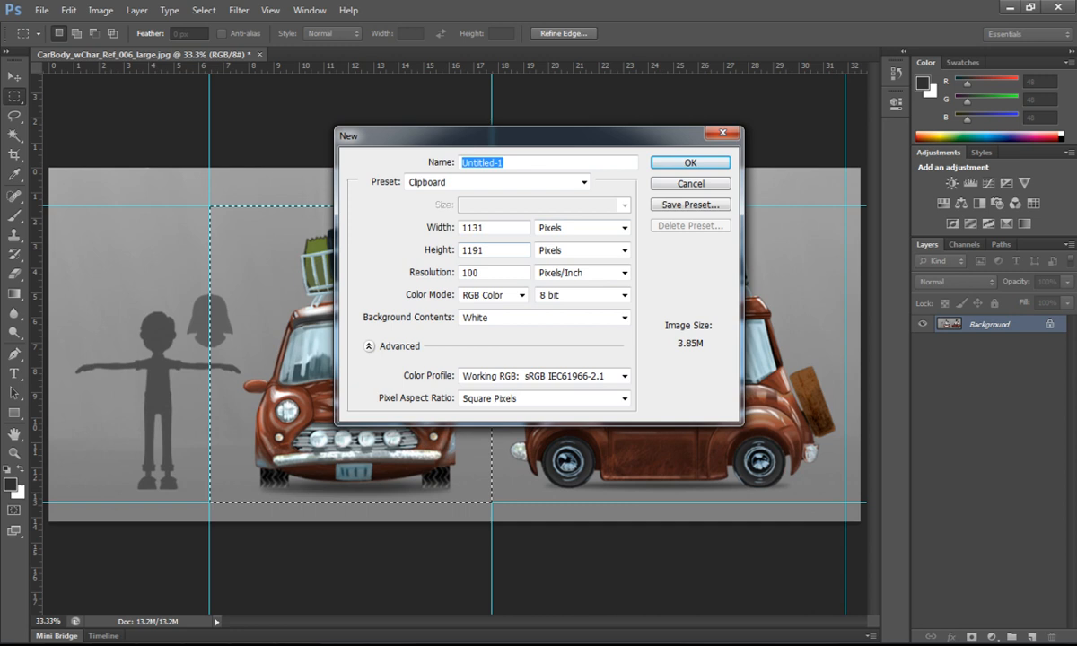
- Create new documents holding the car's front view and its side view
click(690, 163)
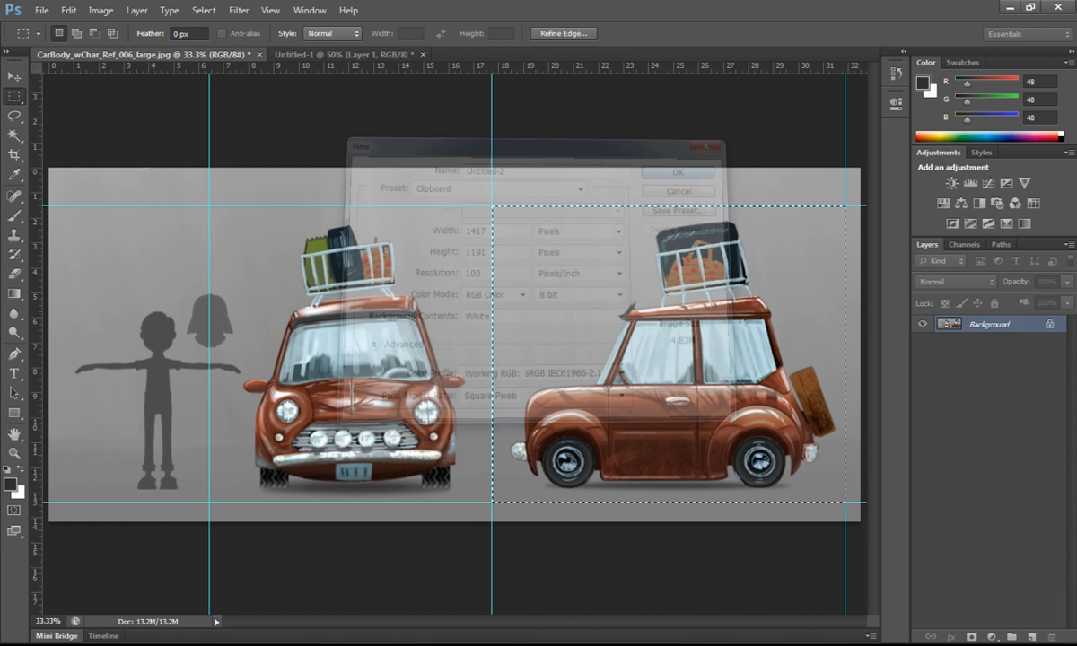
click(679, 172)
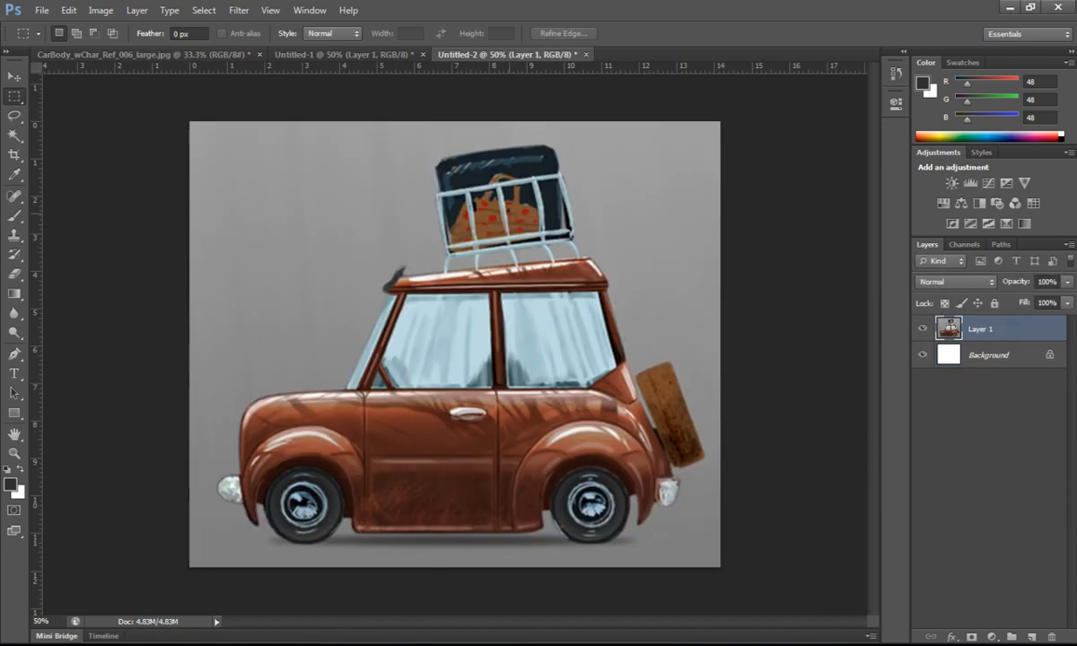
click(100, 10)
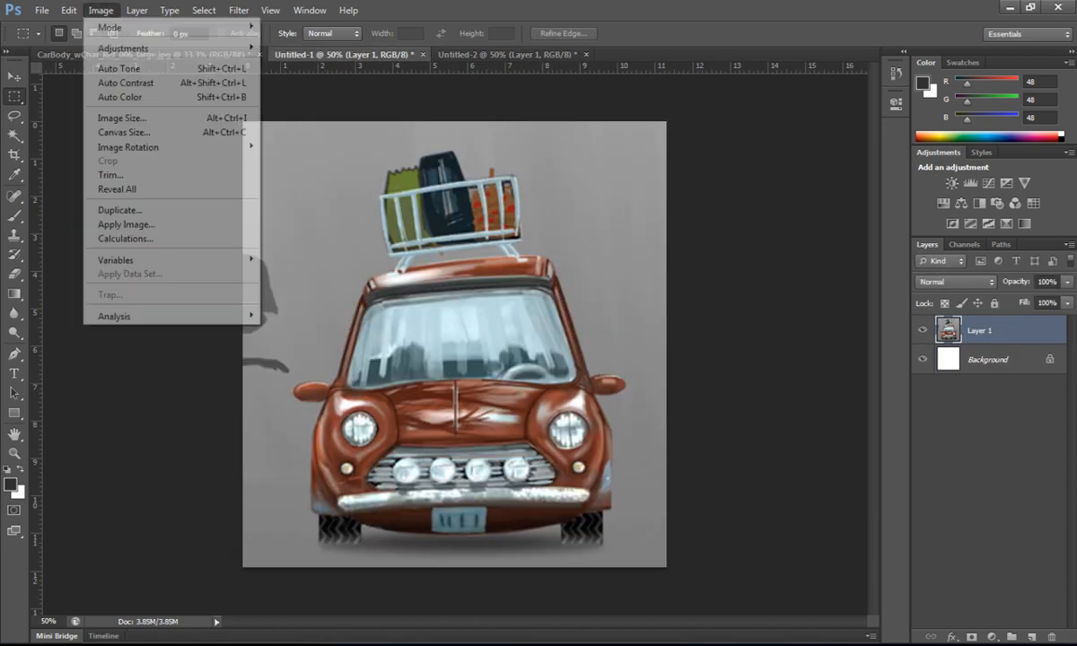
click(118, 118)
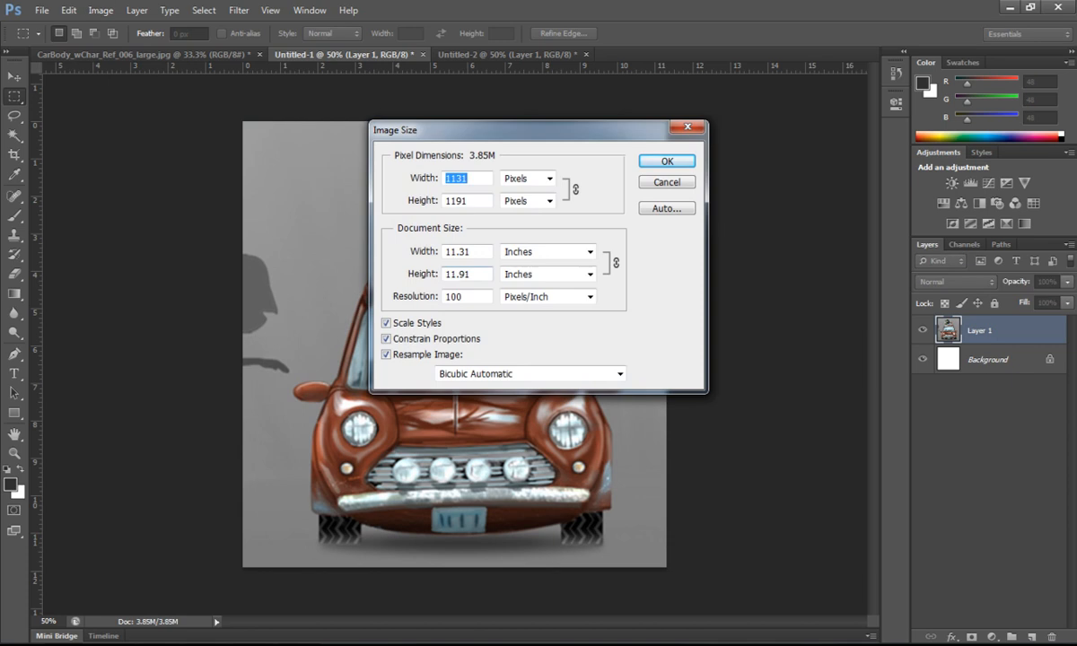
click(466, 200)
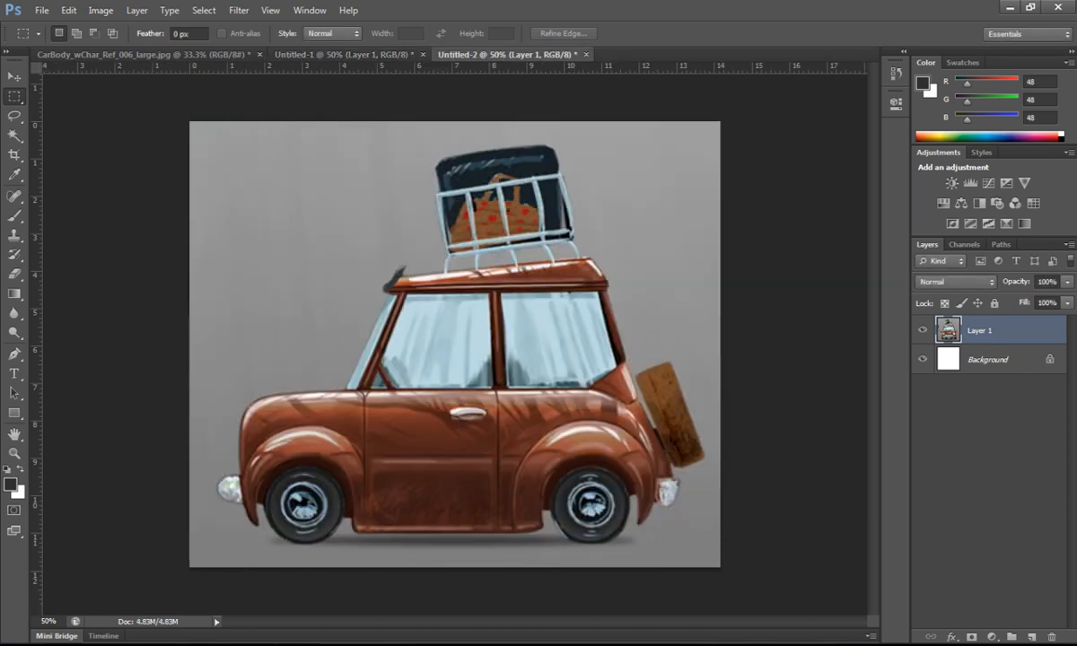
click(100, 10)
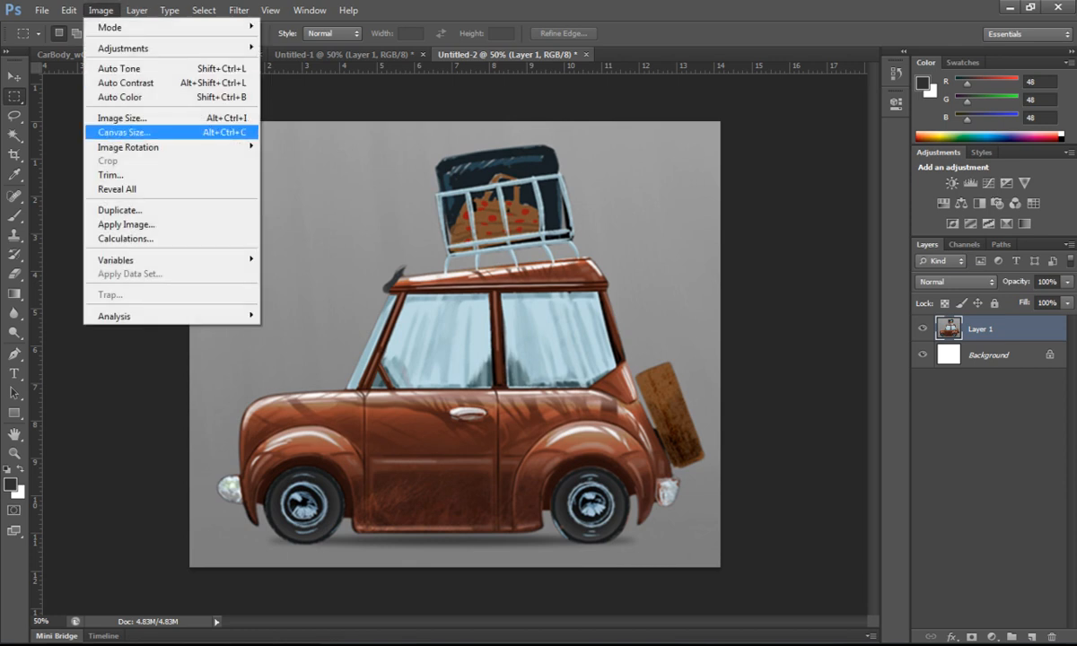
click(117, 116)
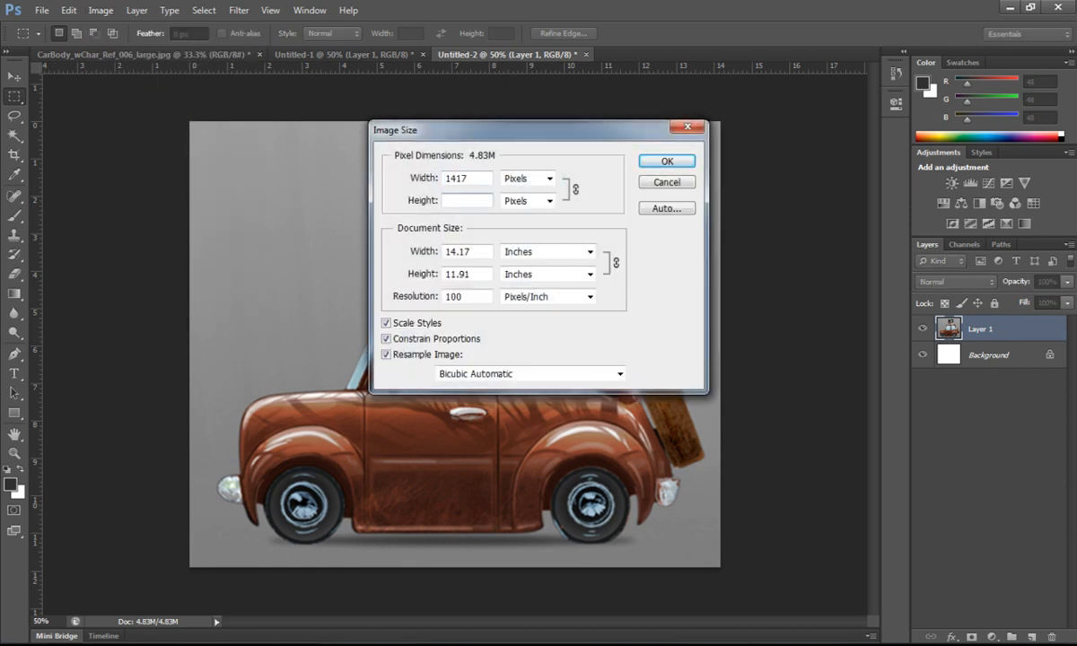
click(666, 161)
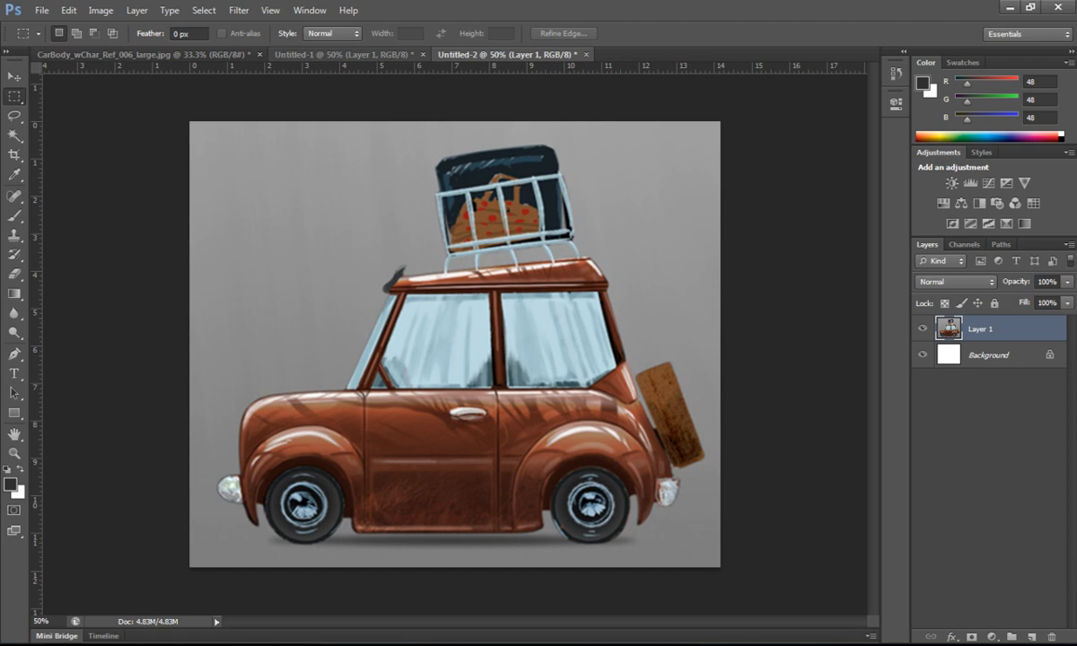
- Save the front view as the JPEG 'CarFront' in sourceimages
click(42, 10)
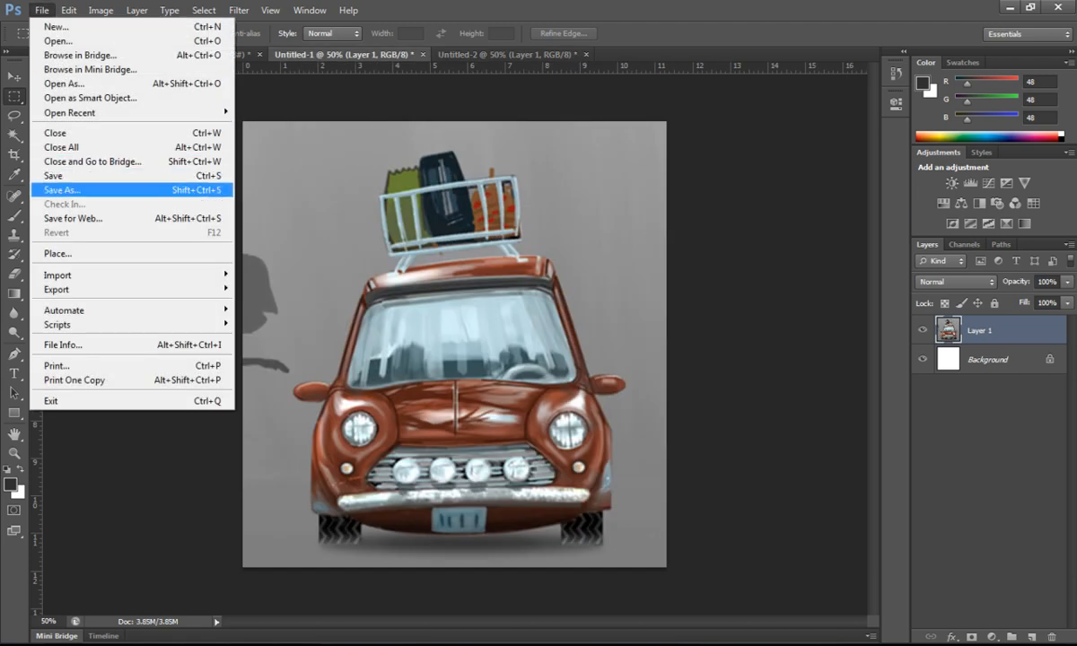
click(61, 190)
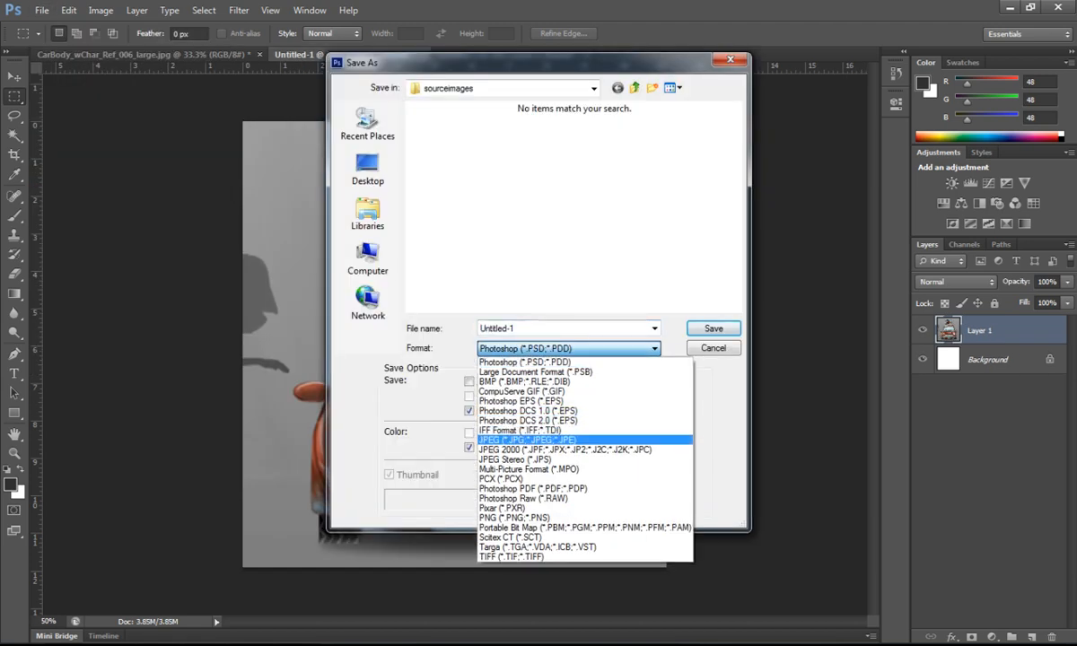
click(512, 438)
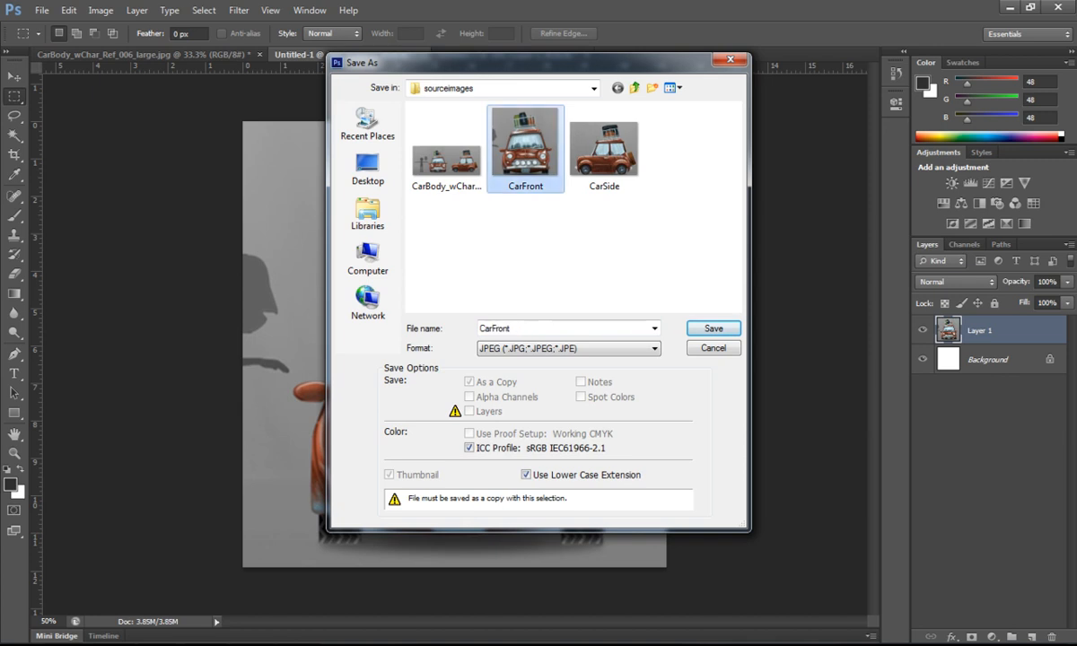
click(713, 328)
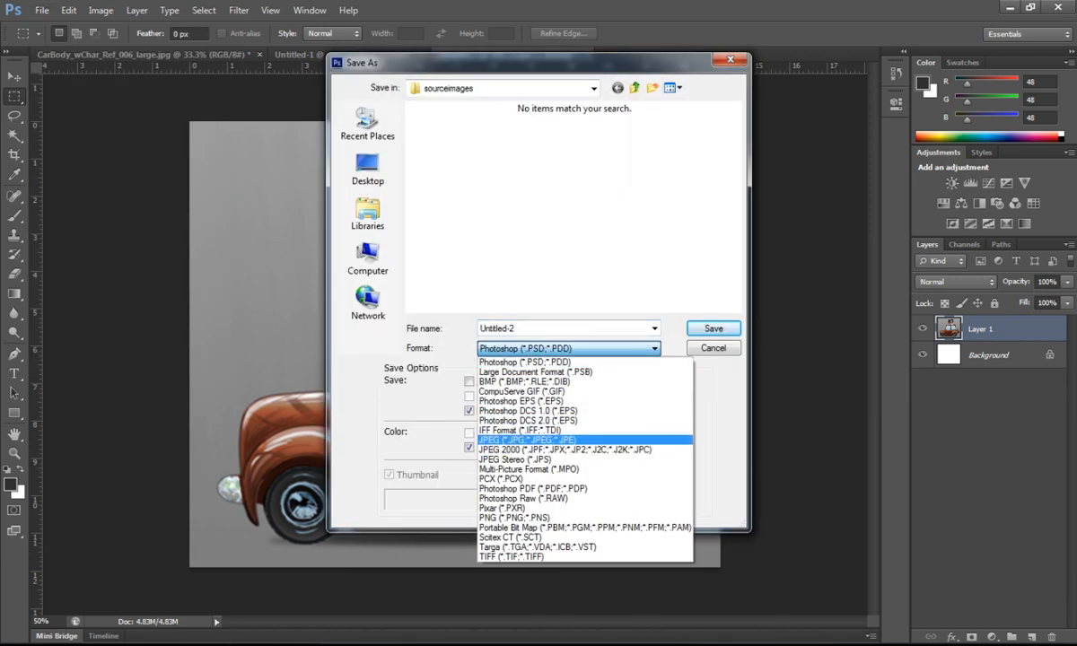
- Save the side view as JPEG 'CarSide', replacing the old file at quality 9
click(712, 328)
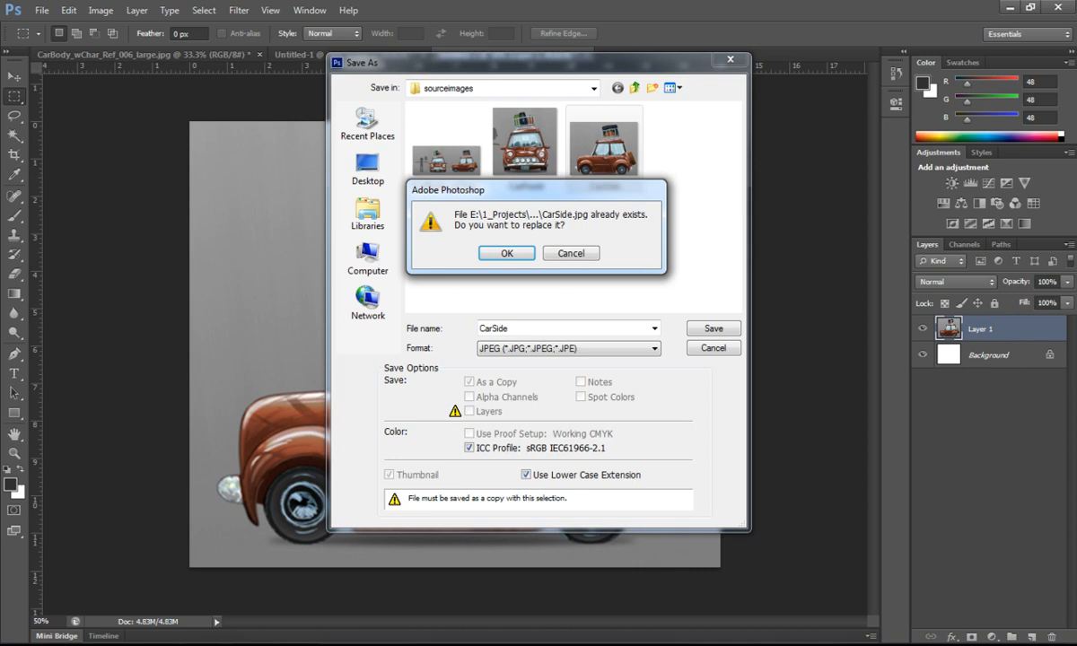
click(508, 253)
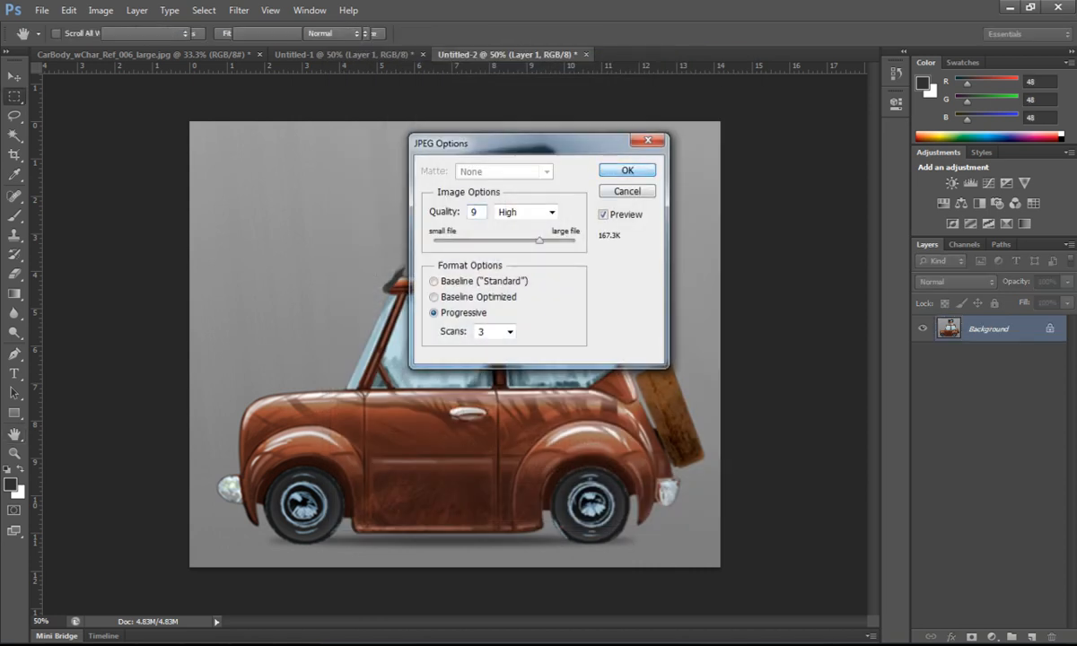
click(627, 169)
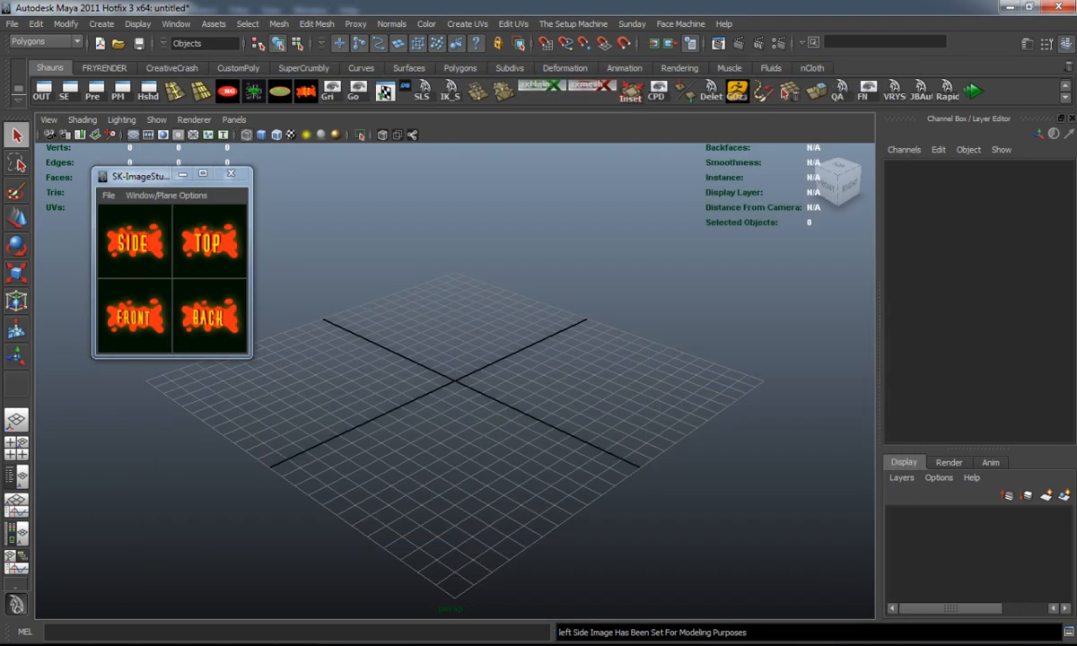
- Set the front car image as a Maya image plane and show the four-panel layout
click(133, 243)
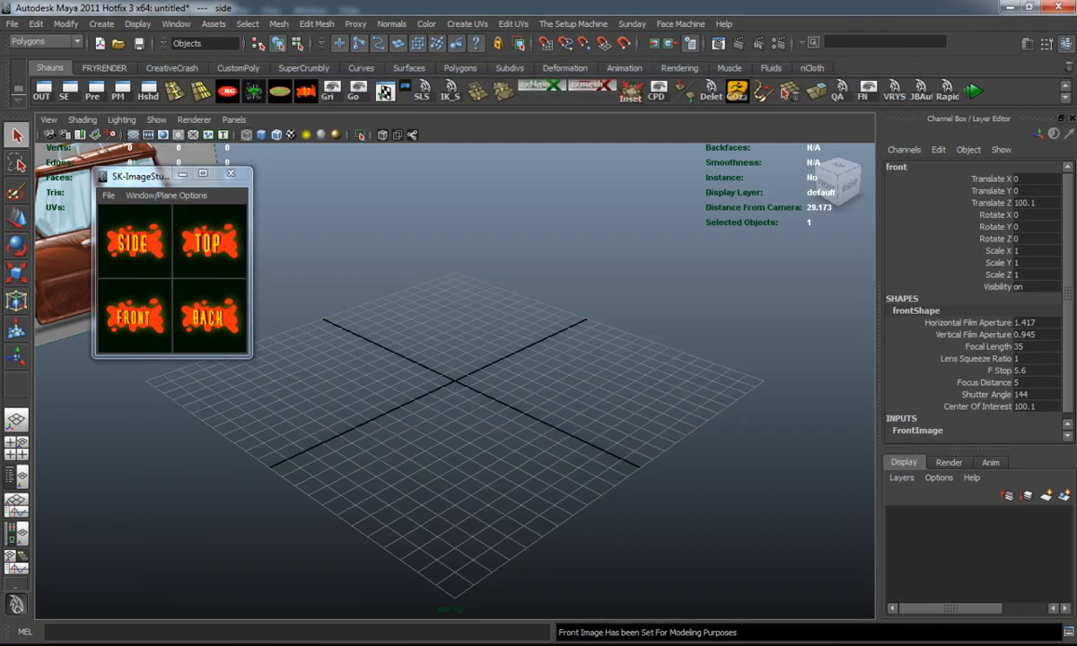
click(133, 319)
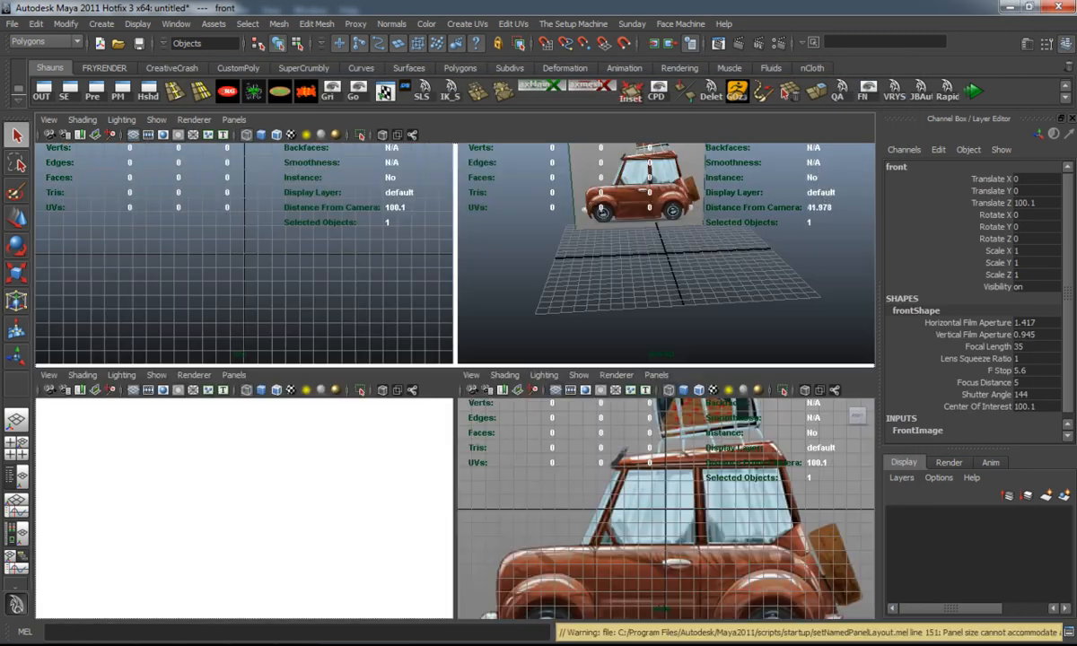